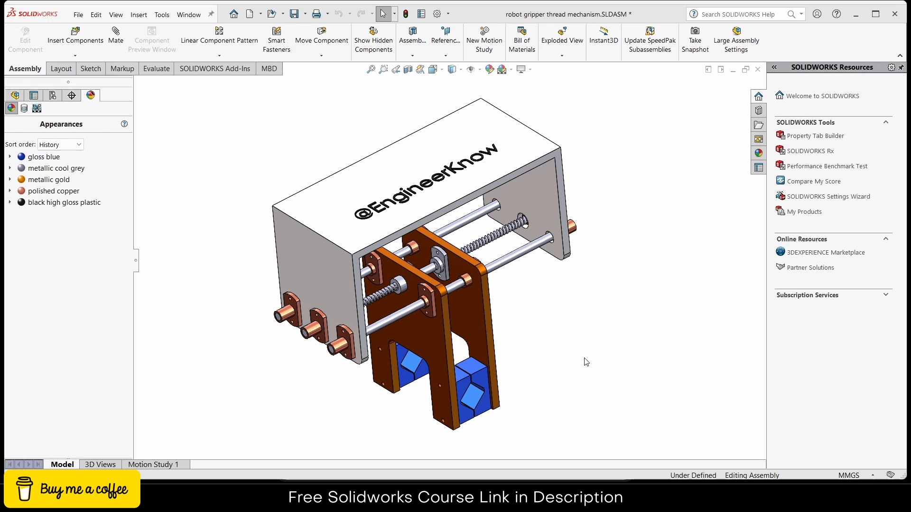
{"action": "mouse_move", "coordinate": [606, 252]}
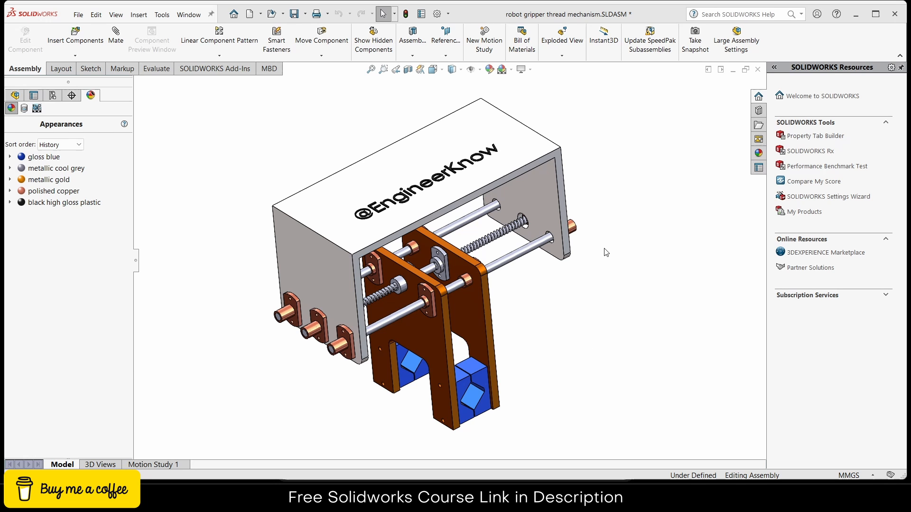
- Save the gripper assembly as an Adobe PDF with the Save as 3D PDF option ticked
{"action": "left_click", "coordinate": [307, 14]}
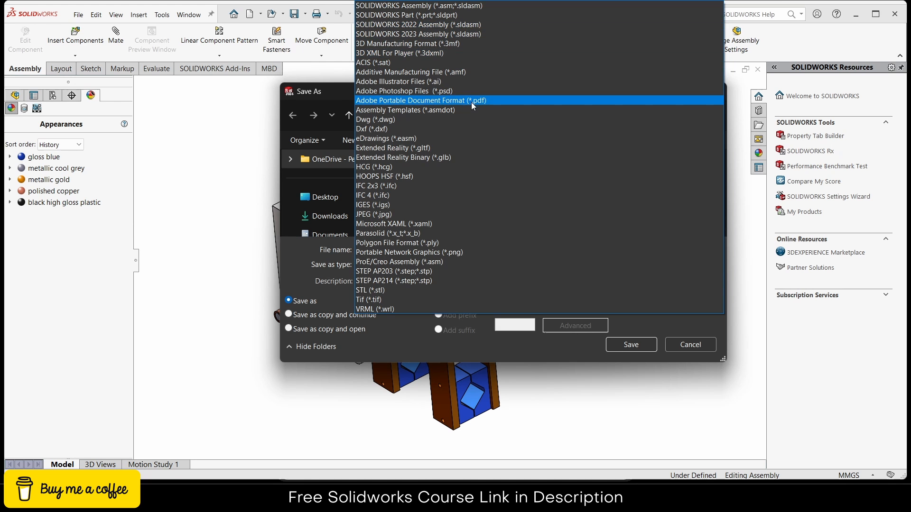
{"action": "left_click", "coordinate": [418, 100]}
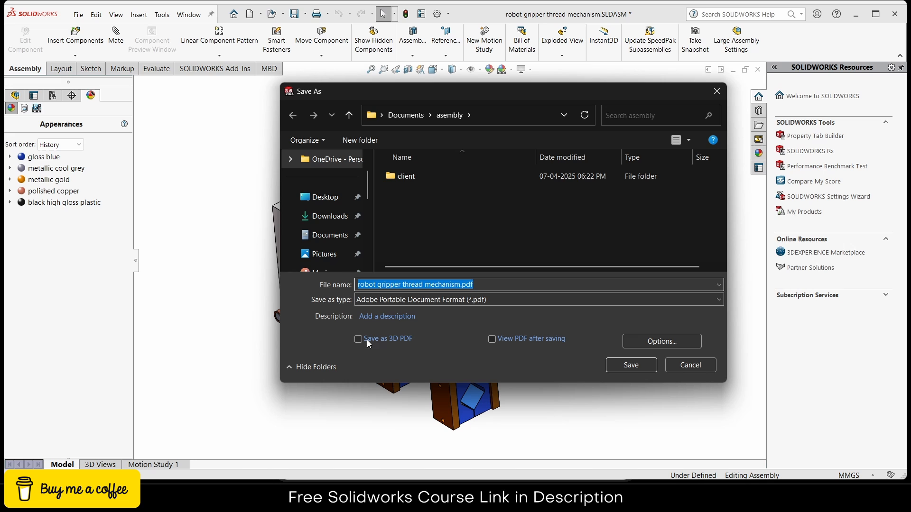
{"action": "left_click", "coordinate": [359, 339]}
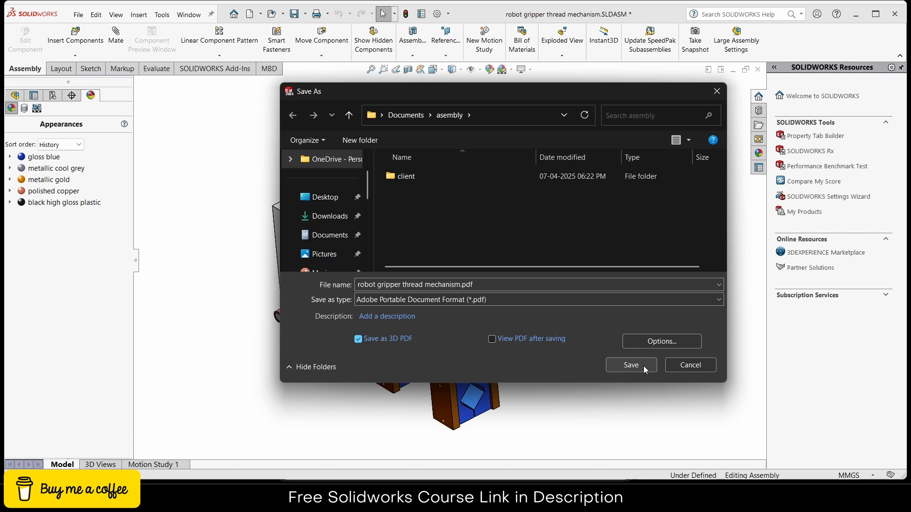
{"action": "left_click", "coordinate": [629, 364]}
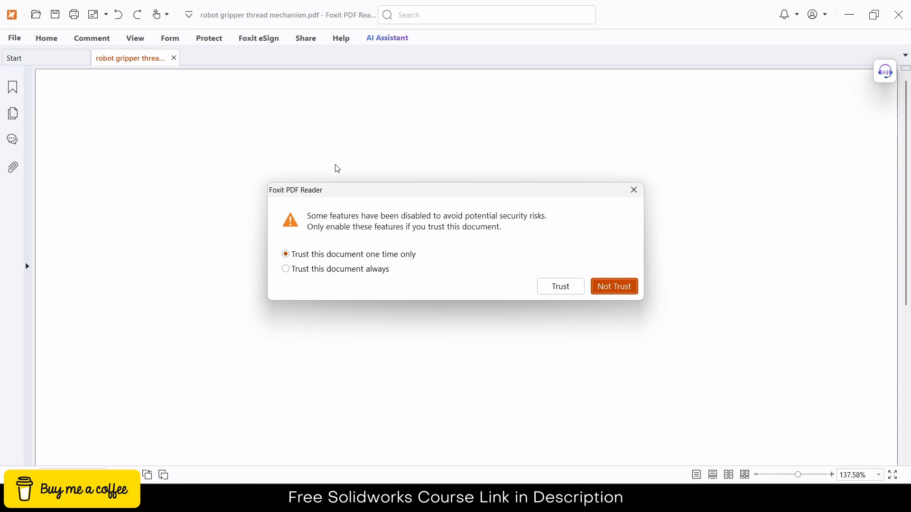
{"action": "mouse_move", "coordinate": [478, 277]}
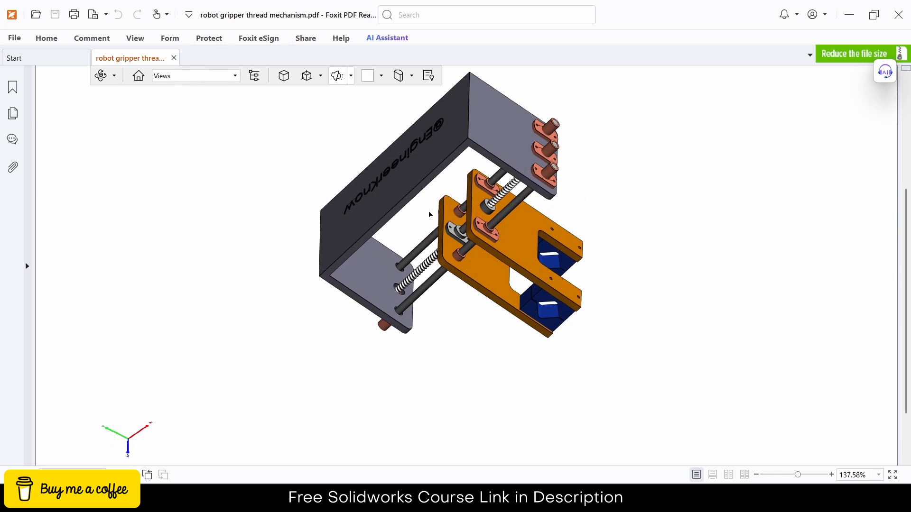
- Orbit the 3D model to show the EngineerKnow-lettered top cover and copper fittings
{"action": "left_click_drag", "start_coordinate": [430, 215], "coordinate": [446, 225]}
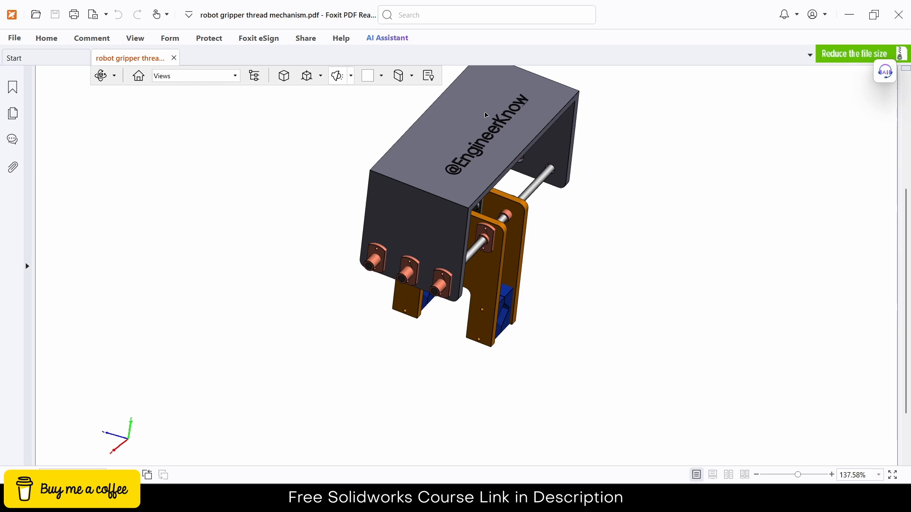
{"action": "mouse_move", "coordinate": [598, 129]}
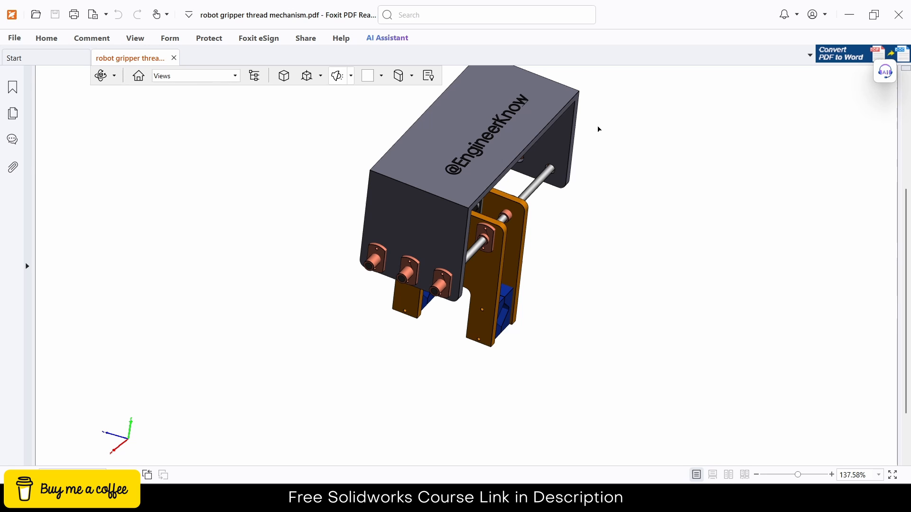